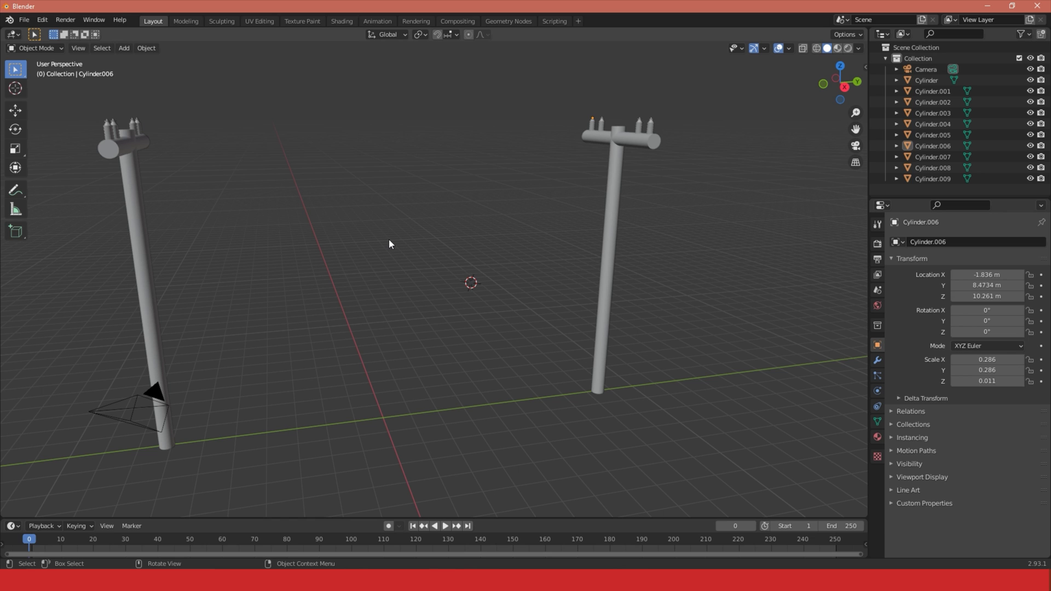
{"action": "mouse_move", "coordinate": [148, 139]}
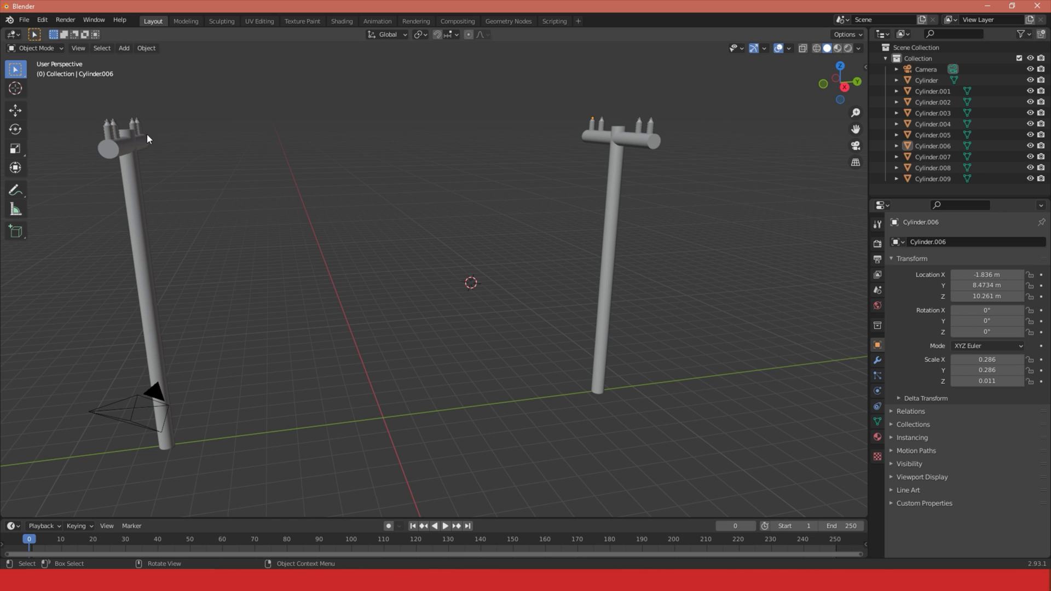
{"action": "mouse_move", "coordinate": [307, 197]}
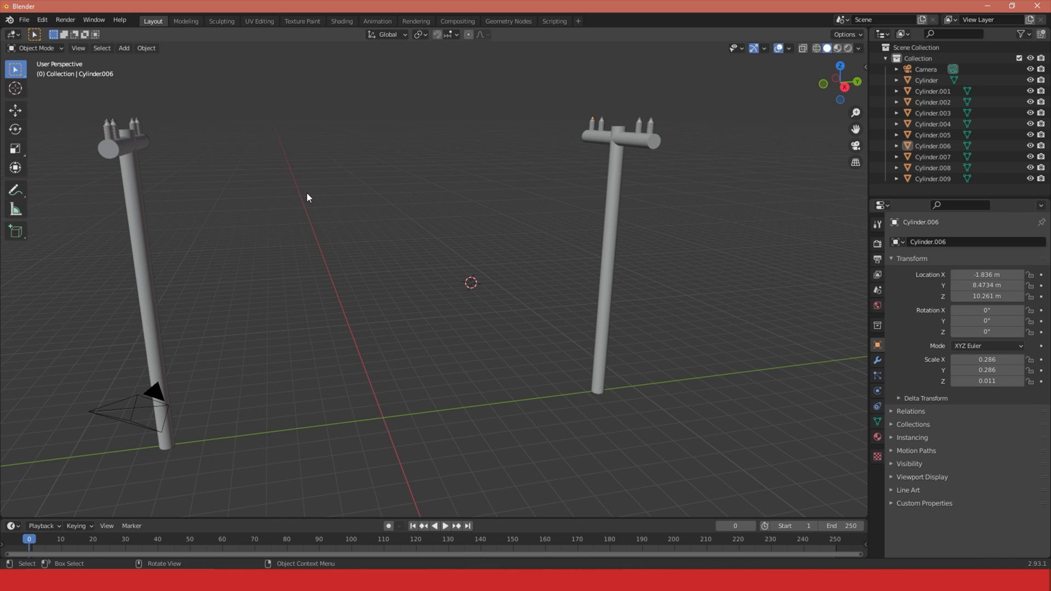
{"action": "mouse_move", "coordinate": [354, 208]}
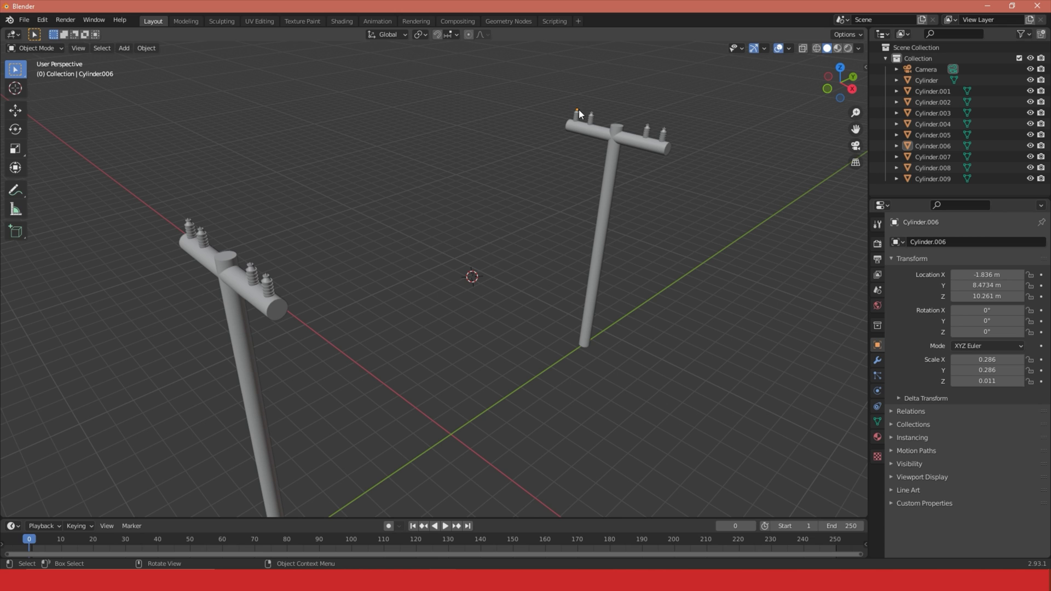
{"action": "mouse_move", "coordinate": [479, 255]}
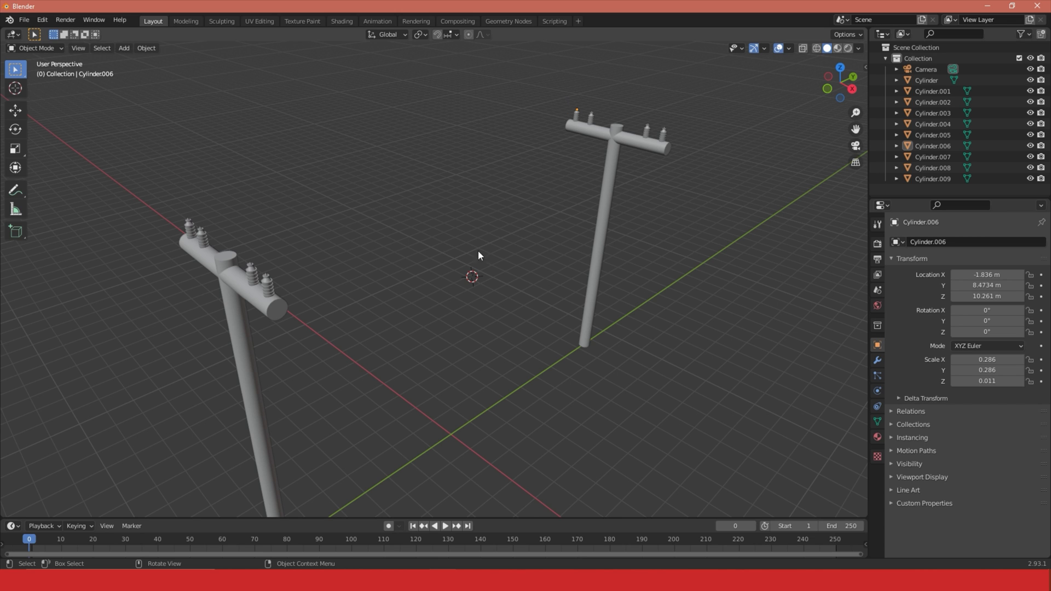
{"action": "mouse_move", "coordinate": [456, 342]}
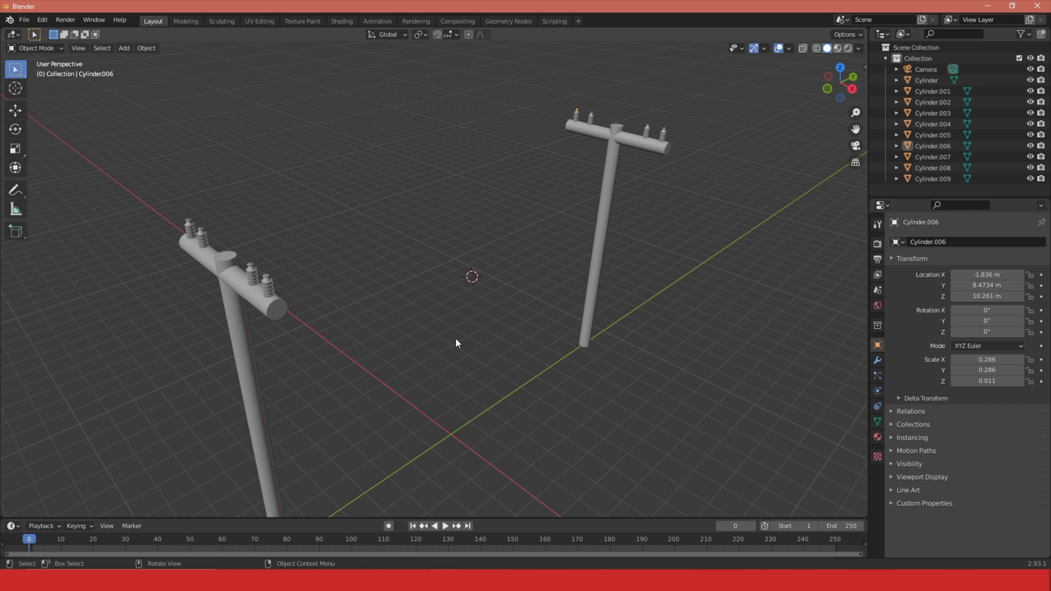
{"action": "mouse_move", "coordinate": [424, 343]}
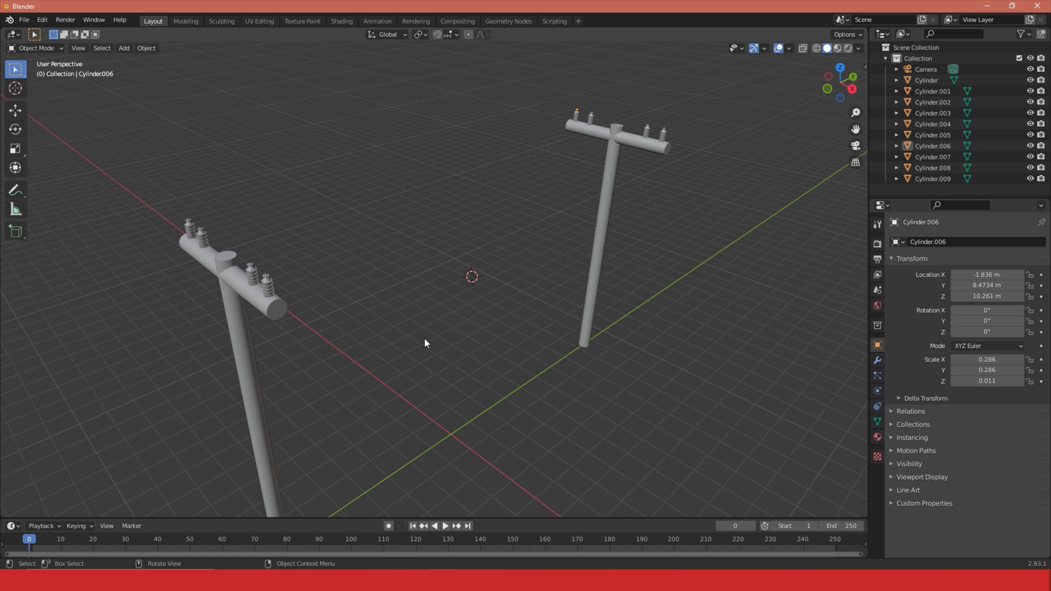
{"action": "mouse_move", "coordinate": [408, 291]}
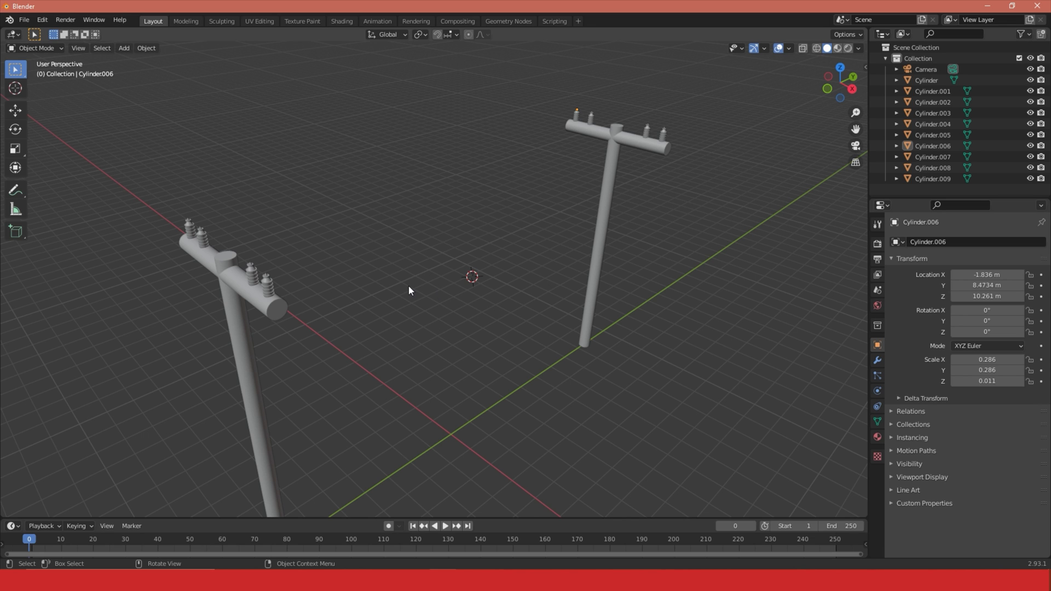
{"action": "mouse_move", "coordinate": [42, 20]}
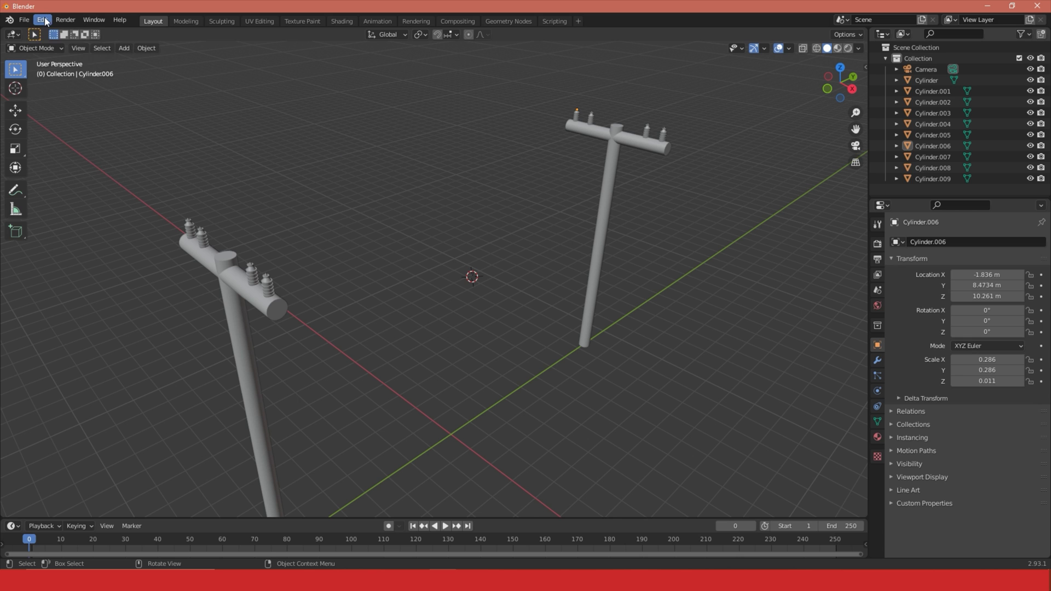
Step: Search the add-ons for 'curve' and enable Add Curve: Extra Objects
{"action": "left_click", "coordinate": [40, 19]}
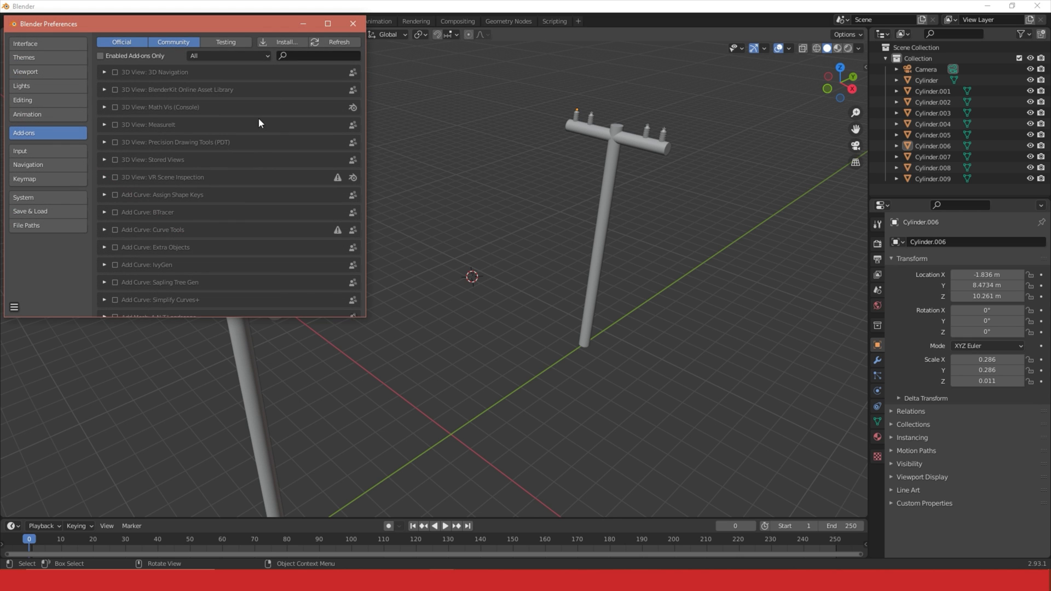
{"action": "left_click", "coordinate": [316, 56]}
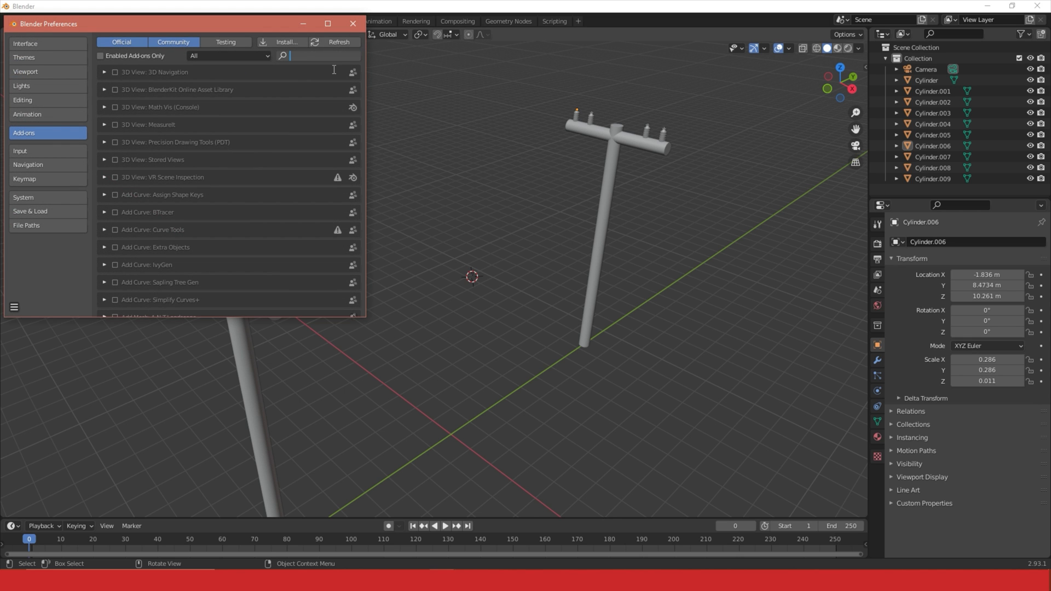
{"action": "type", "text": "curve"}
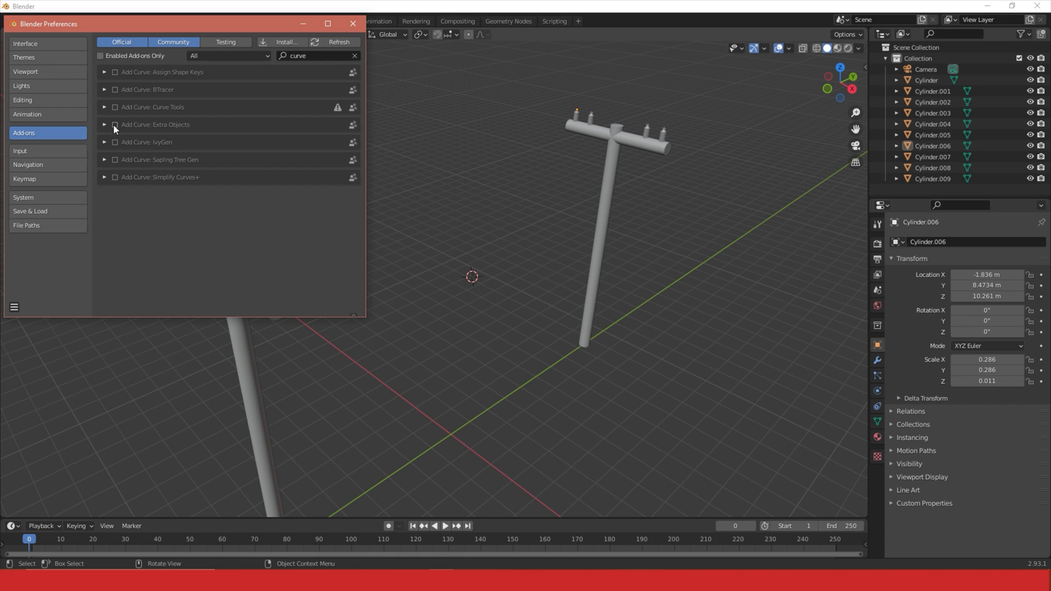
{"action": "left_click", "coordinate": [114, 125]}
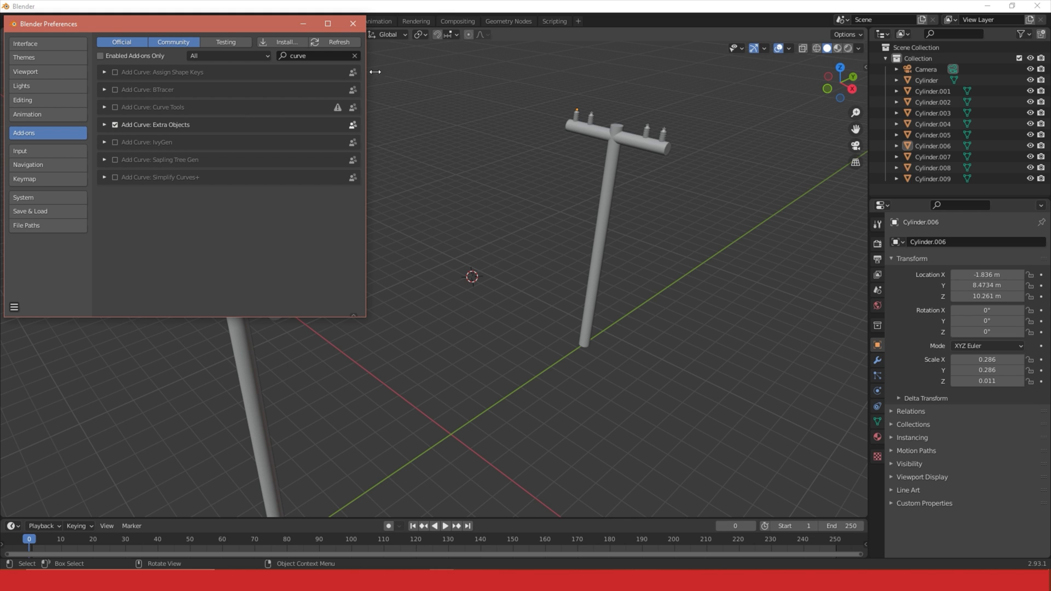
{"action": "mouse_move", "coordinate": [375, 71]}
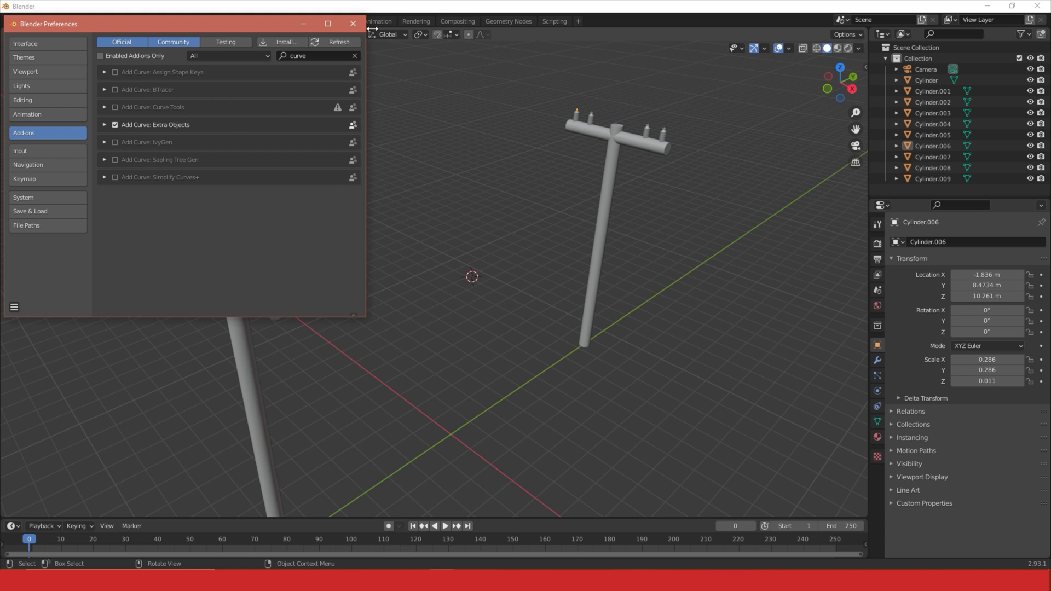
Step: Close Preferences and select the left pole's insulator plus the right pole's insulator
{"action": "left_click", "coordinate": [353, 23]}
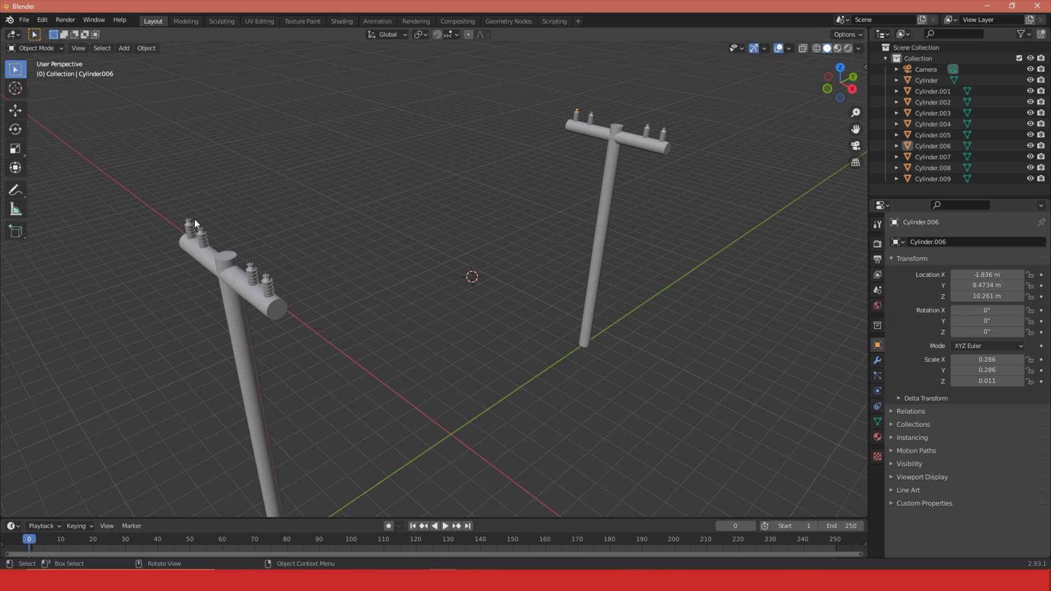
{"action": "left_click", "coordinate": [932, 134]}
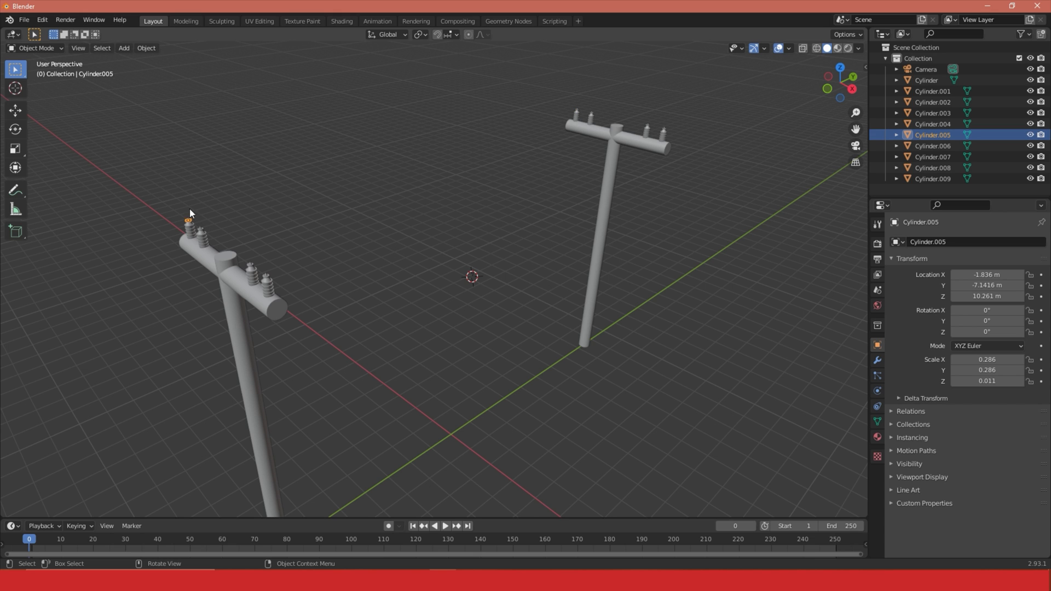
{"action": "mouse_move", "coordinate": [191, 228]}
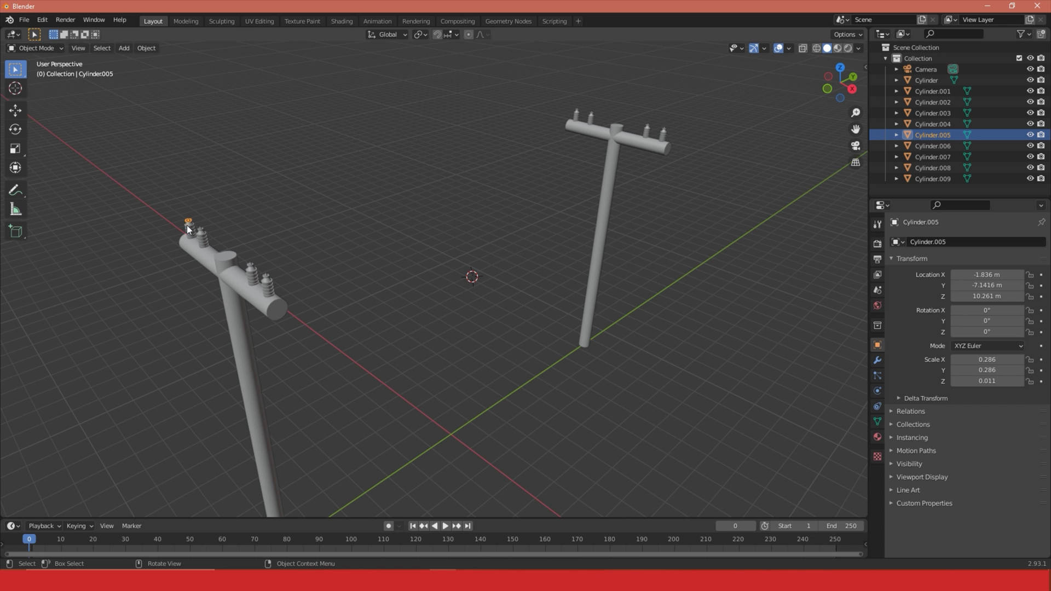
{"action": "mouse_move", "coordinate": [549, 129]}
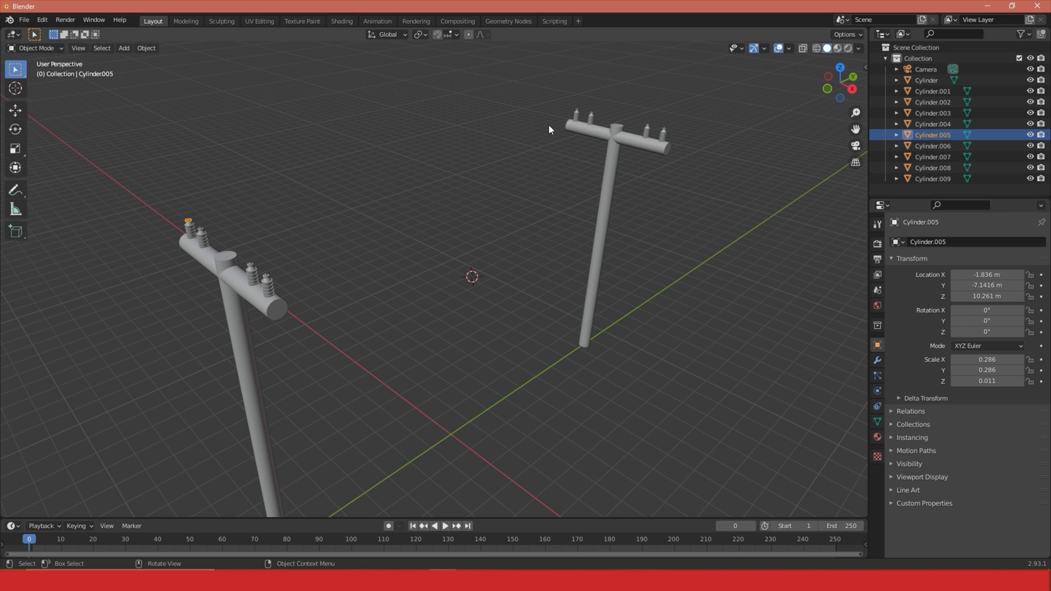
{"action": "left_click", "coordinate": [577, 112]}
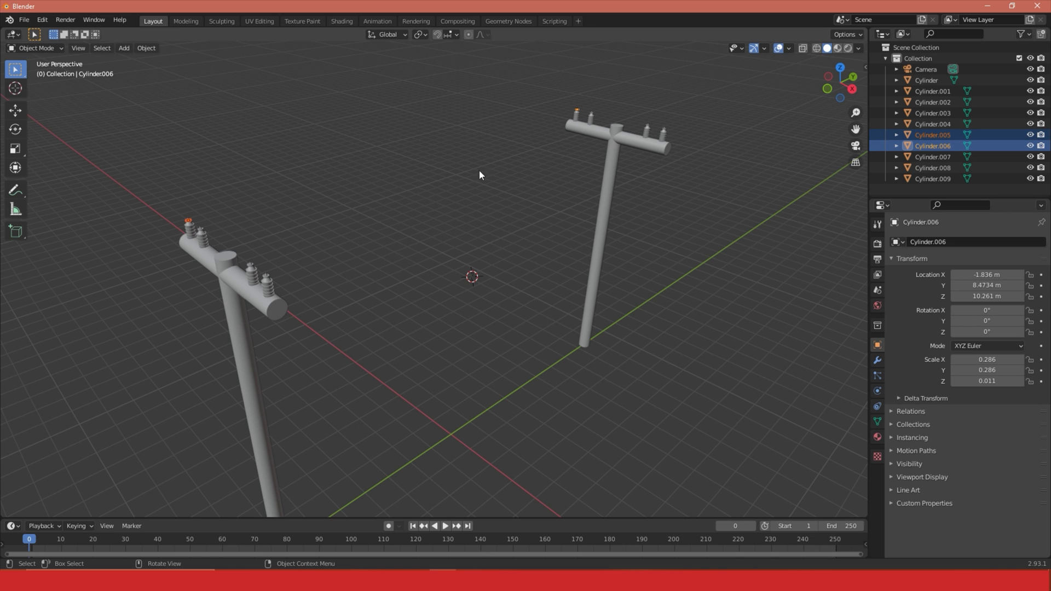
{"action": "mouse_move", "coordinate": [183, 131]}
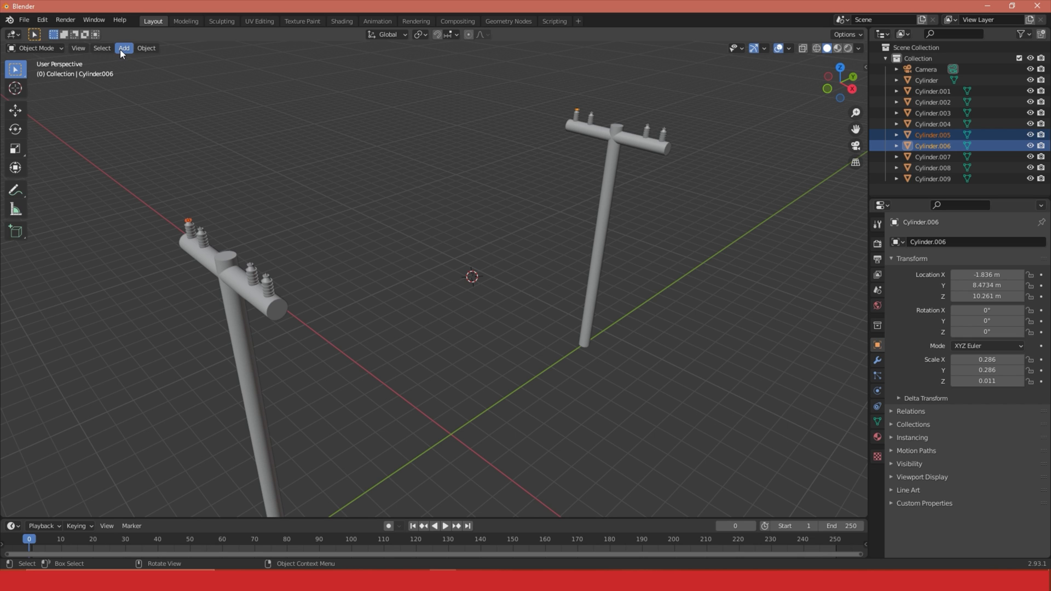
Step: Add a Knots > Catenary curve between the two selected insulators
{"action": "left_click", "coordinate": [124, 48]}
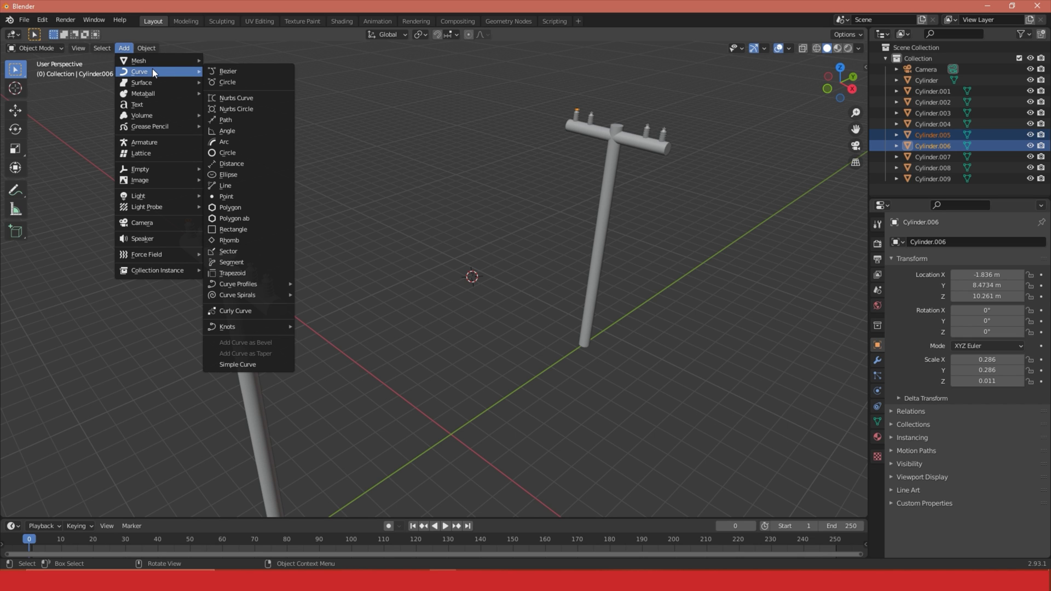
{"action": "mouse_move", "coordinate": [235, 310]}
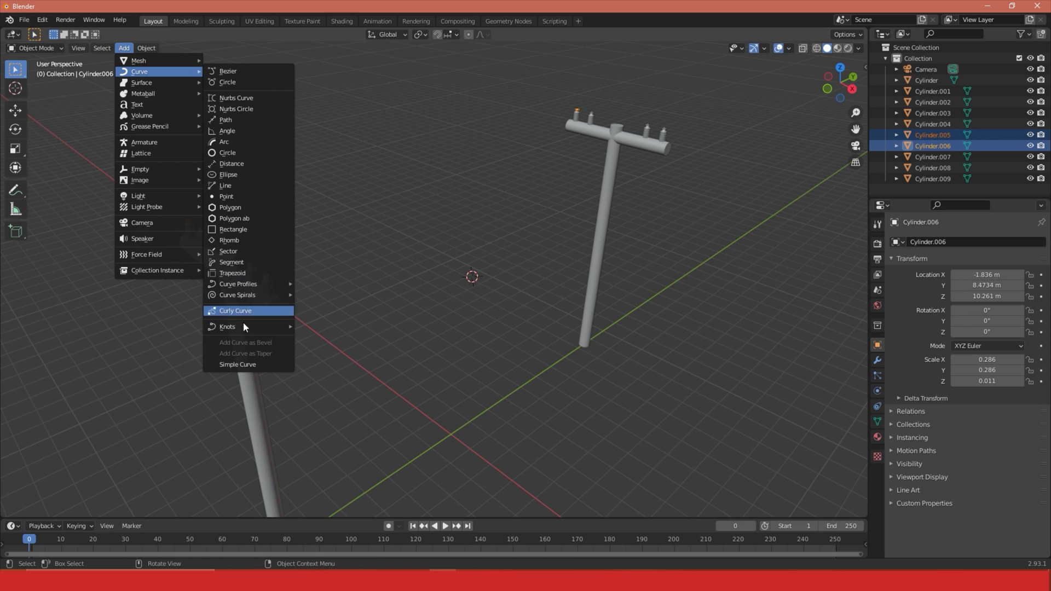
{"action": "mouse_move", "coordinate": [226, 326]}
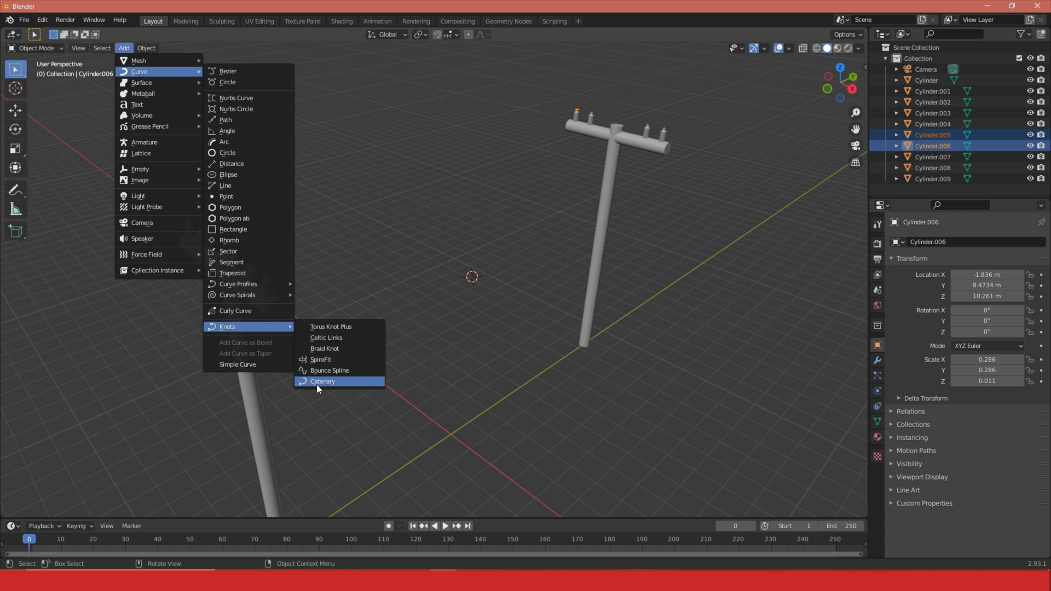
{"action": "left_click", "coordinate": [322, 380]}
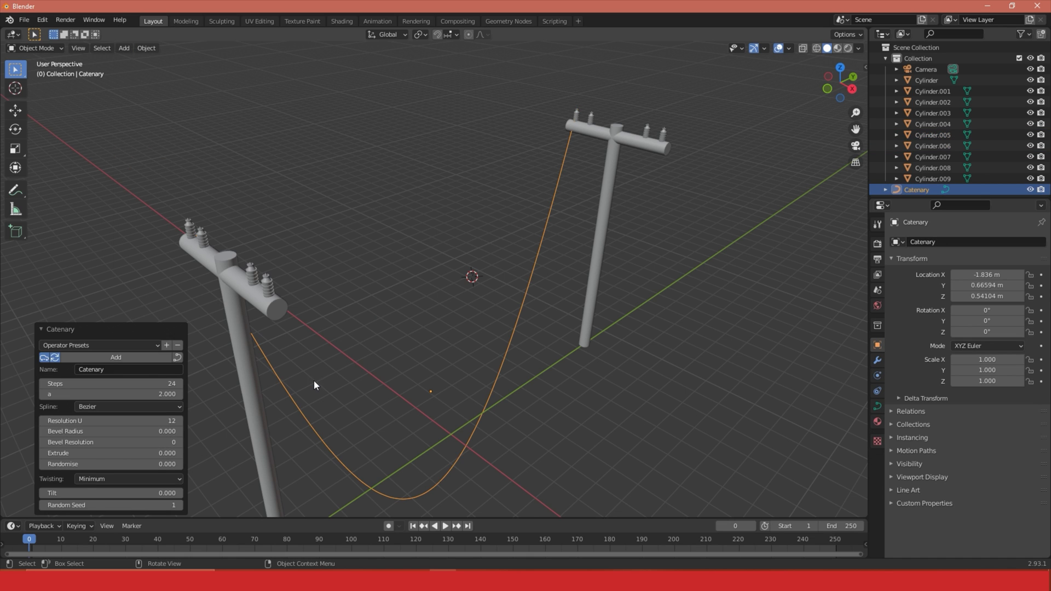
{"action": "mouse_move", "coordinate": [212, 267]}
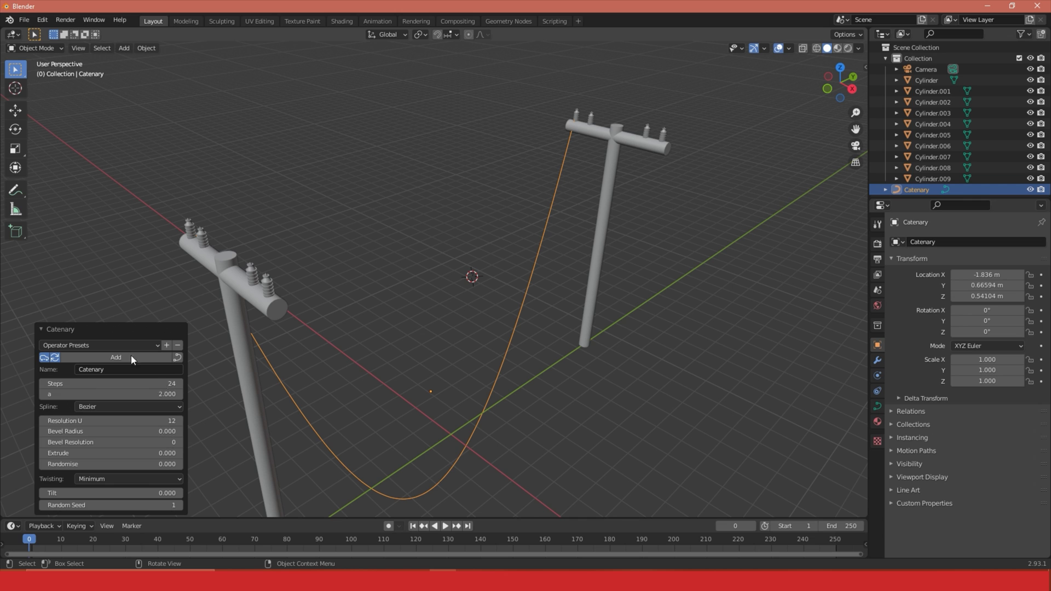
{"action": "mouse_move", "coordinate": [111, 420]}
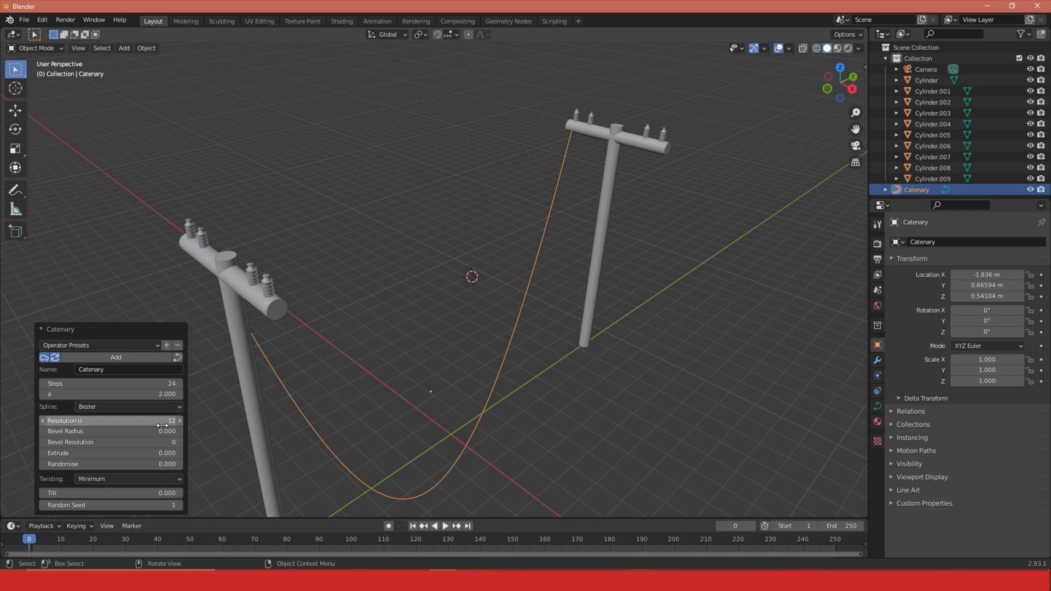
{"action": "mouse_move", "coordinate": [123, 408]}
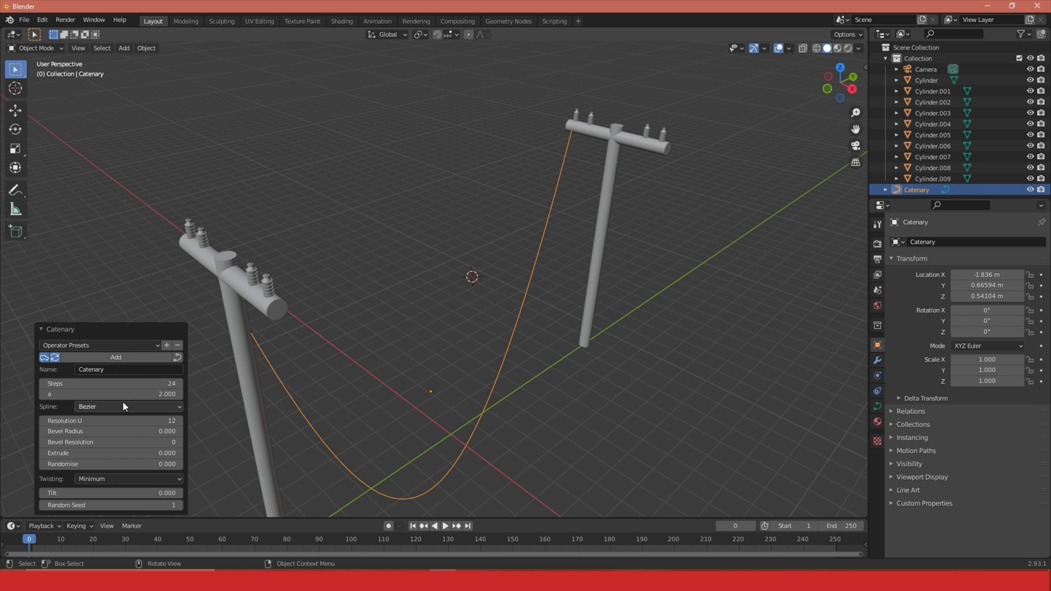
Step: Raise the catenary 'a' value to about 18.68 so the cable reaches the pole tops
{"action": "left_click_drag", "start_coordinate": [101, 393], "coordinate": [141, 393]}
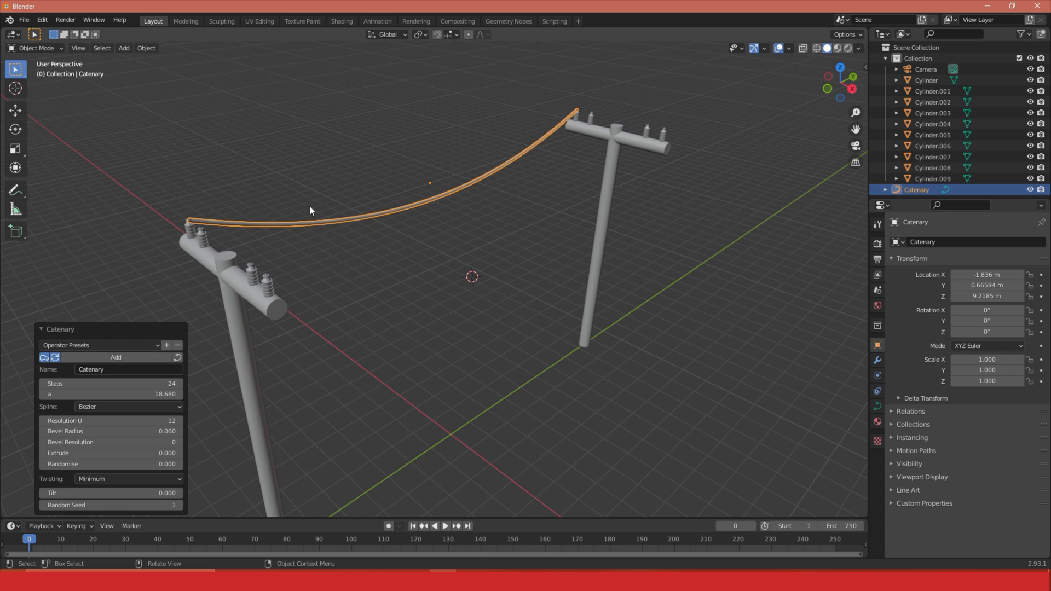
{"action": "scroll", "scroll_direction": "down", "scroll_amount": 3}
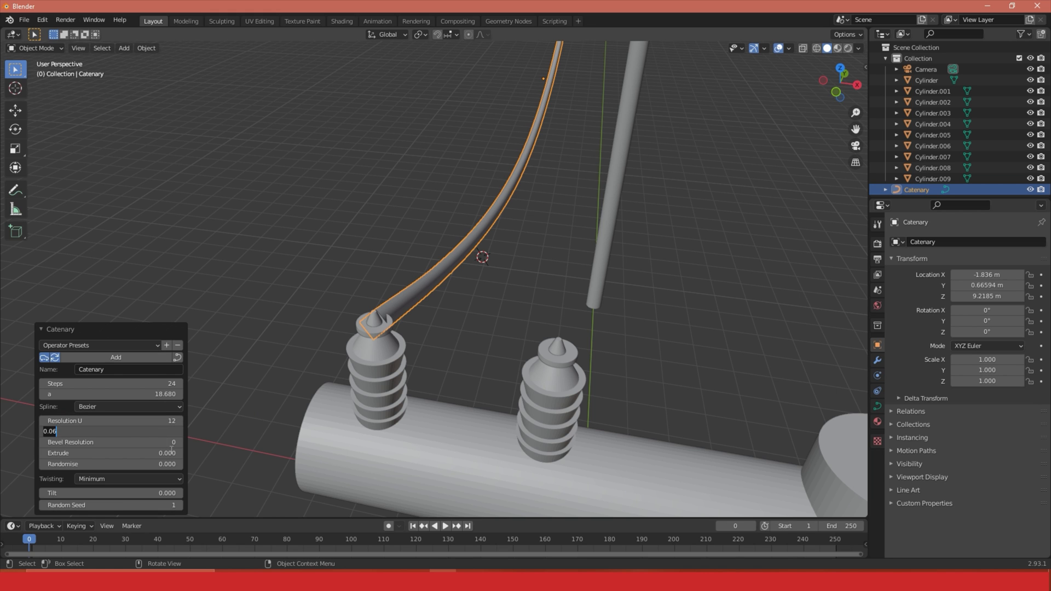
Step: Adjust Bevel Radius and Extrude to thicken the cable, ending at radius 0.25, extrude 0
{"action": "type", "text": "0.010"}
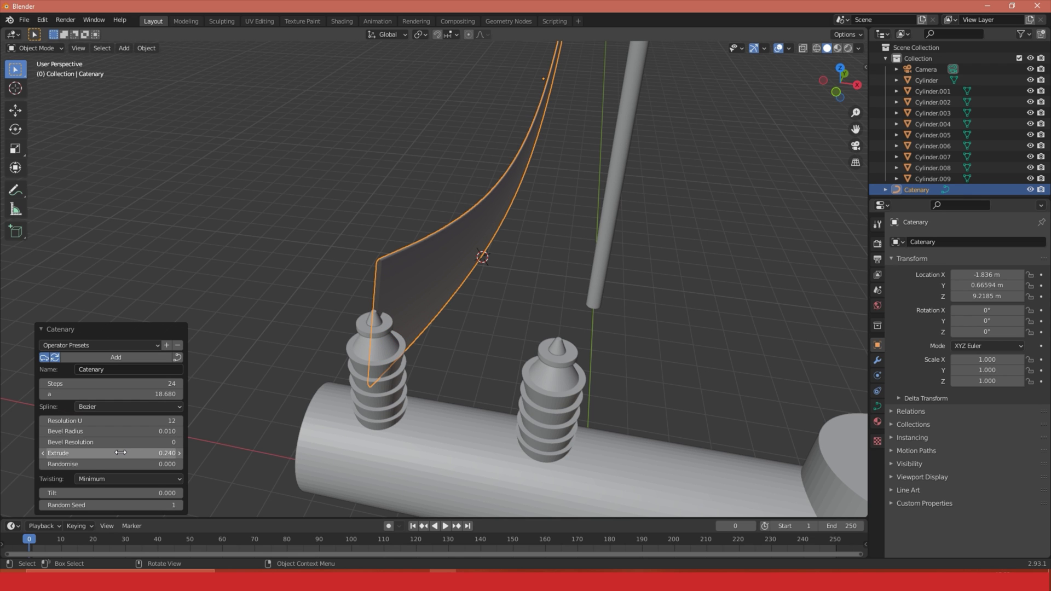
{"action": "mouse_move", "coordinate": [111, 452]}
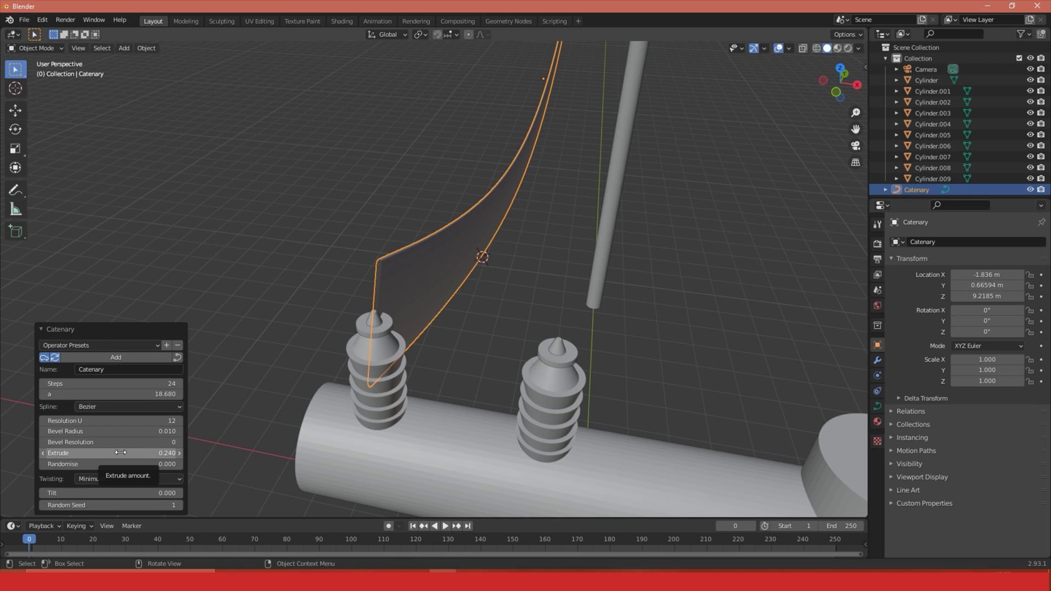
{"action": "double_click", "coordinate": [111, 453]}
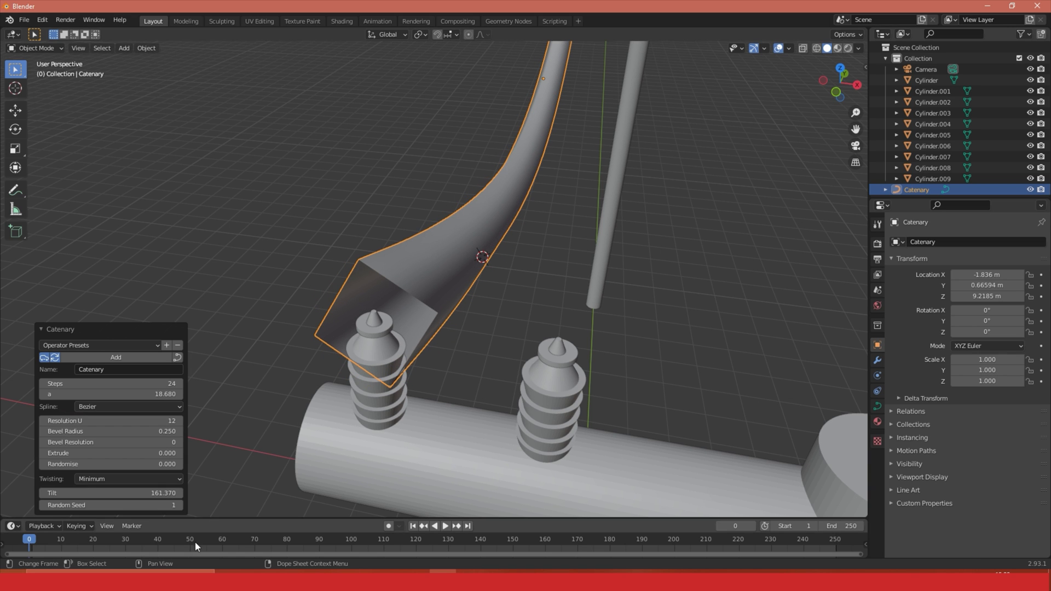
Step: Set Twisting to Z-Up and drag Randomise to about 1.89 for uneven bulges
{"action": "left_click", "coordinate": [127, 478]}
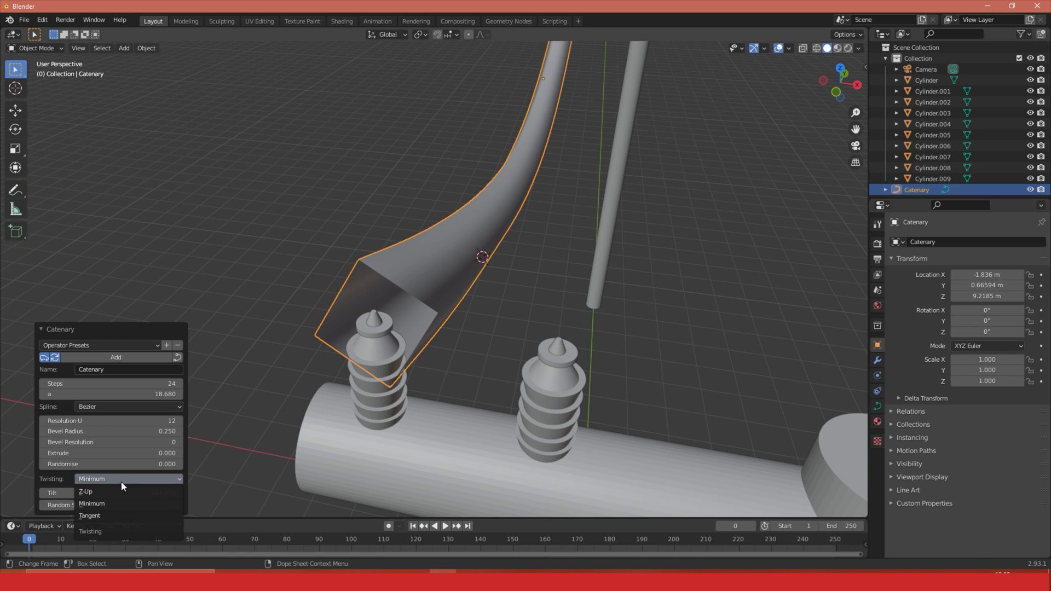
{"action": "left_click", "coordinate": [86, 492]}
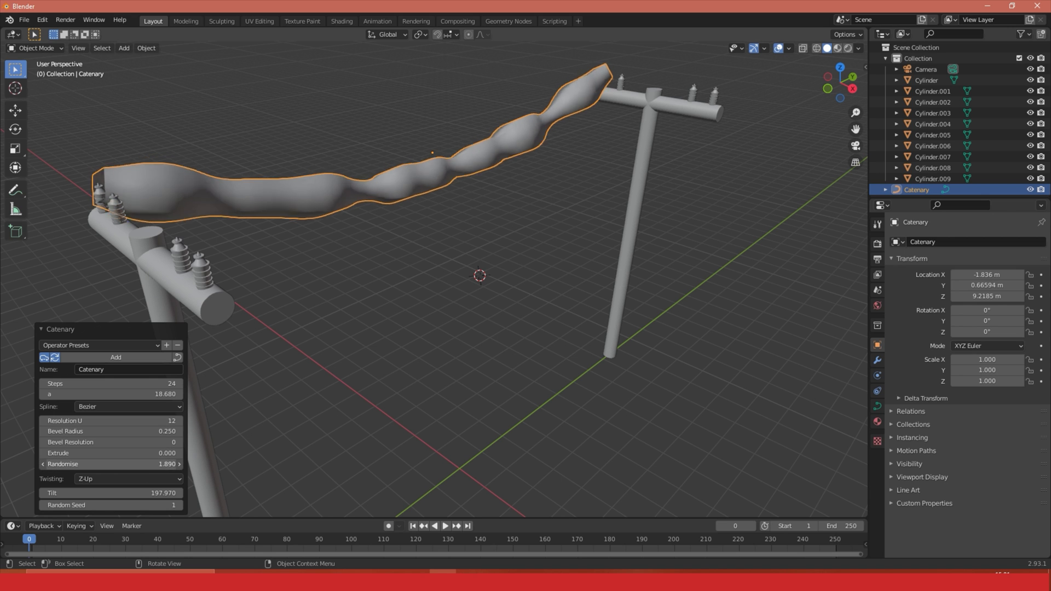
{"action": "left_click_drag", "start_coordinate": [120, 465], "coordinate": [111, 464]}
{"action": "type", "text": "0"}
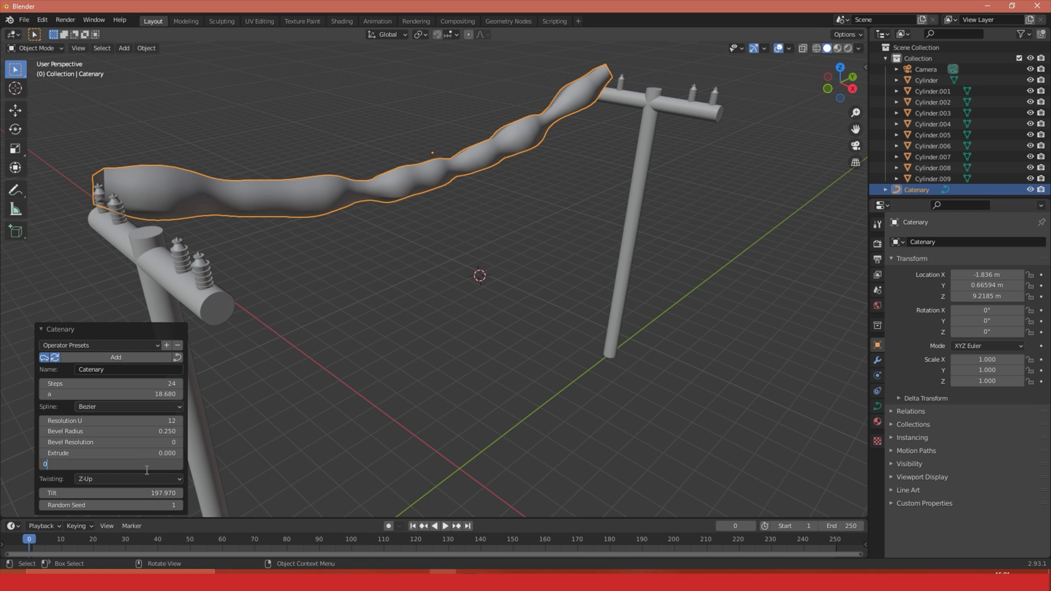
Step: Set Randomise to 0 and Bevel Radius 0.01, then select a left-pole insulator
{"action": "left_click", "coordinate": [107, 431]}
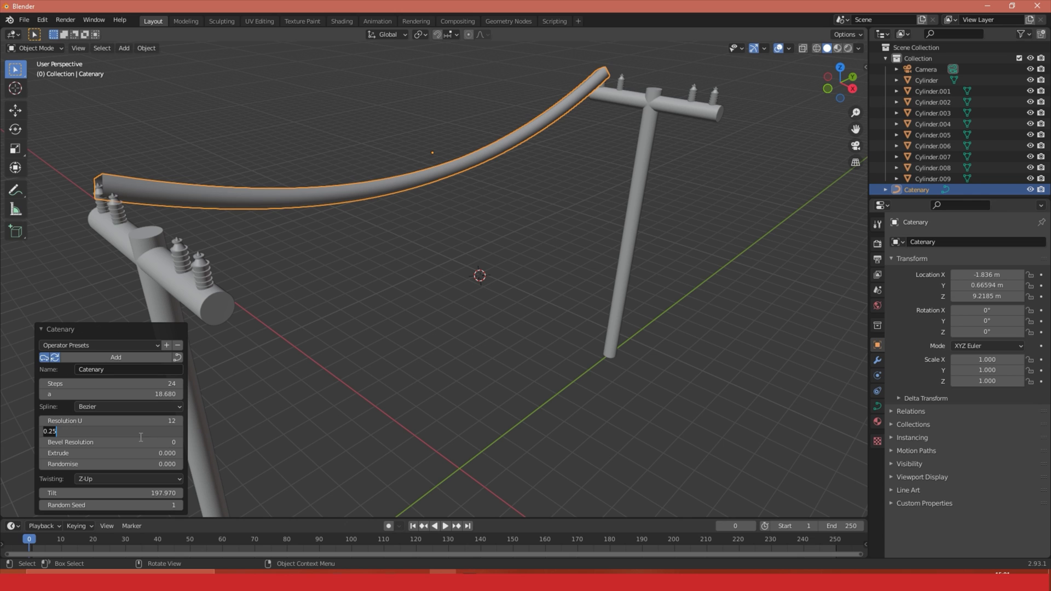
{"action": "type", "text": "010"}
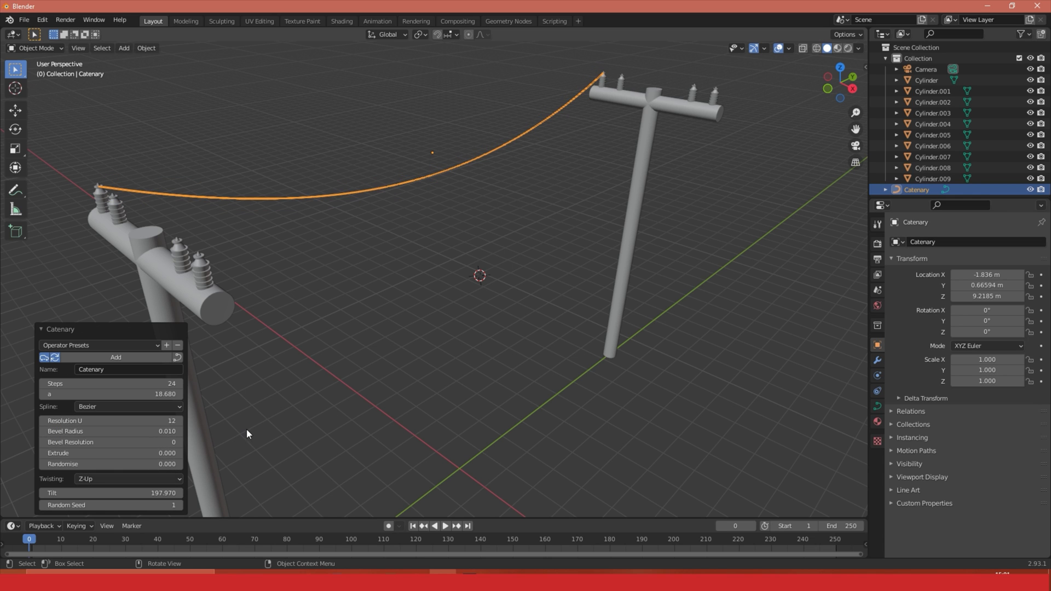
{"action": "mouse_move", "coordinate": [329, 390]}
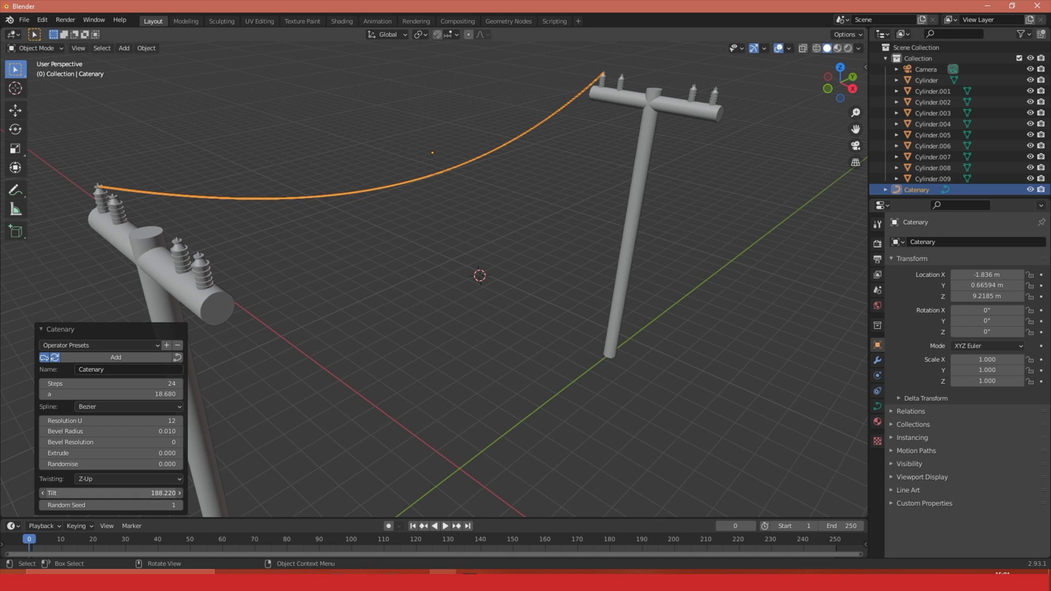
{"action": "left_click", "coordinate": [110, 186]}
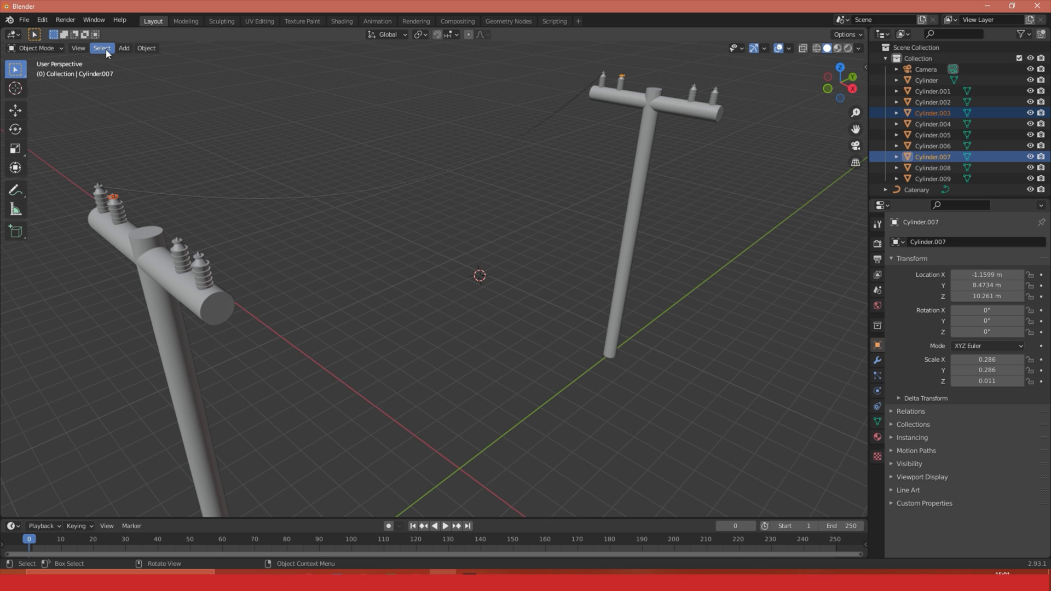
Step: Add another Catenary curve with Steps raised to 81 and view it along the pole
{"action": "left_click", "coordinate": [123, 47]}
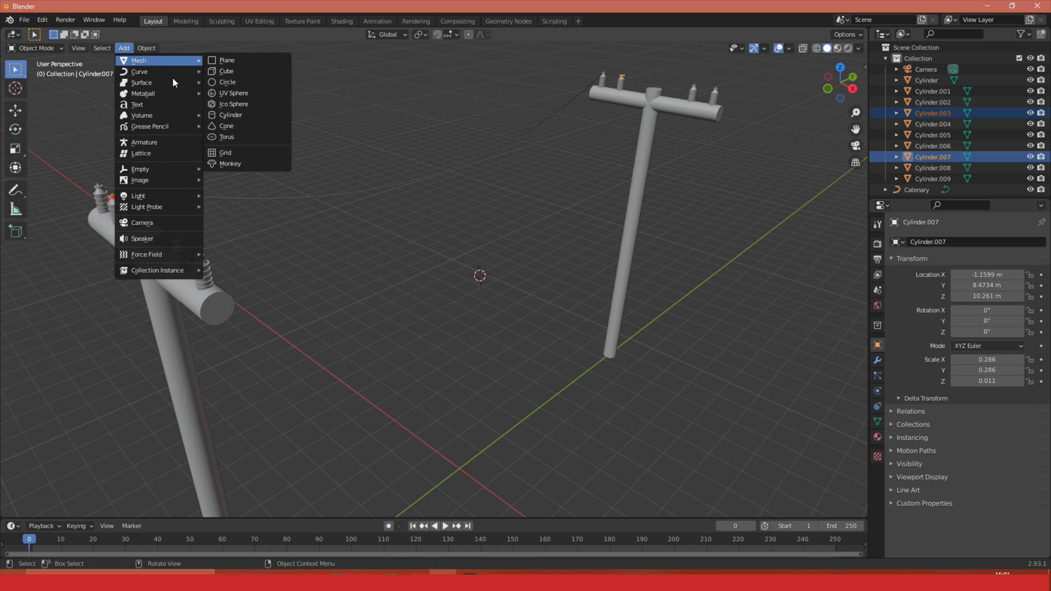
{"action": "mouse_move", "coordinate": [139, 71]}
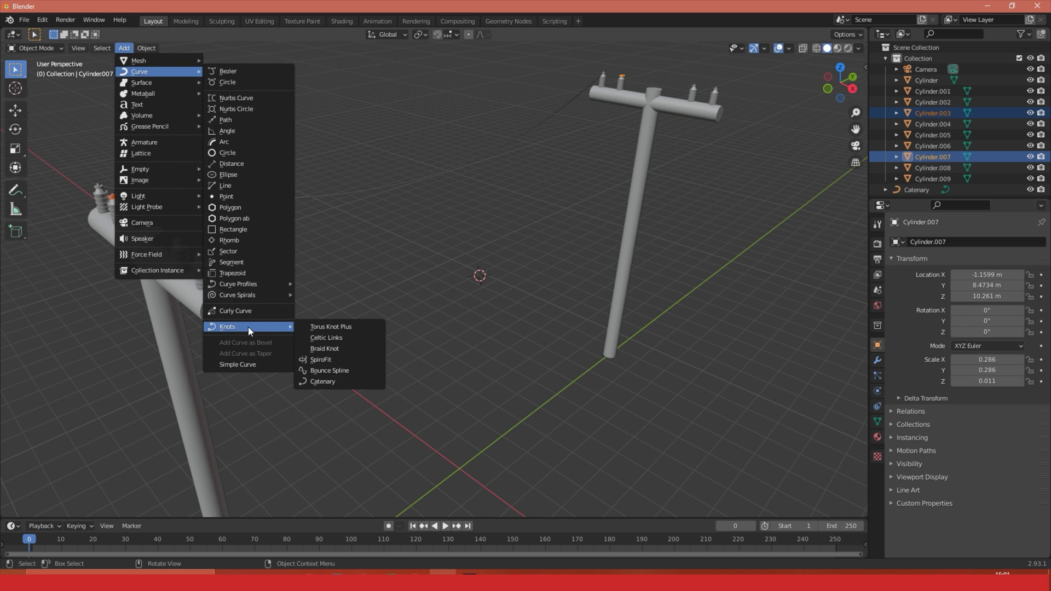
{"action": "left_click", "coordinate": [321, 381]}
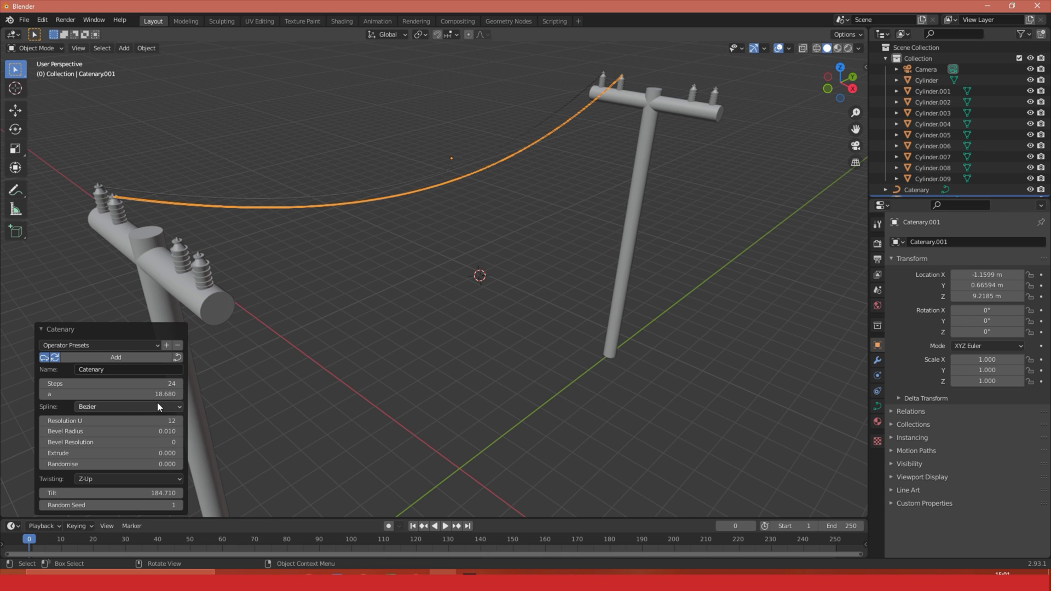
{"action": "mouse_move", "coordinate": [146, 409]}
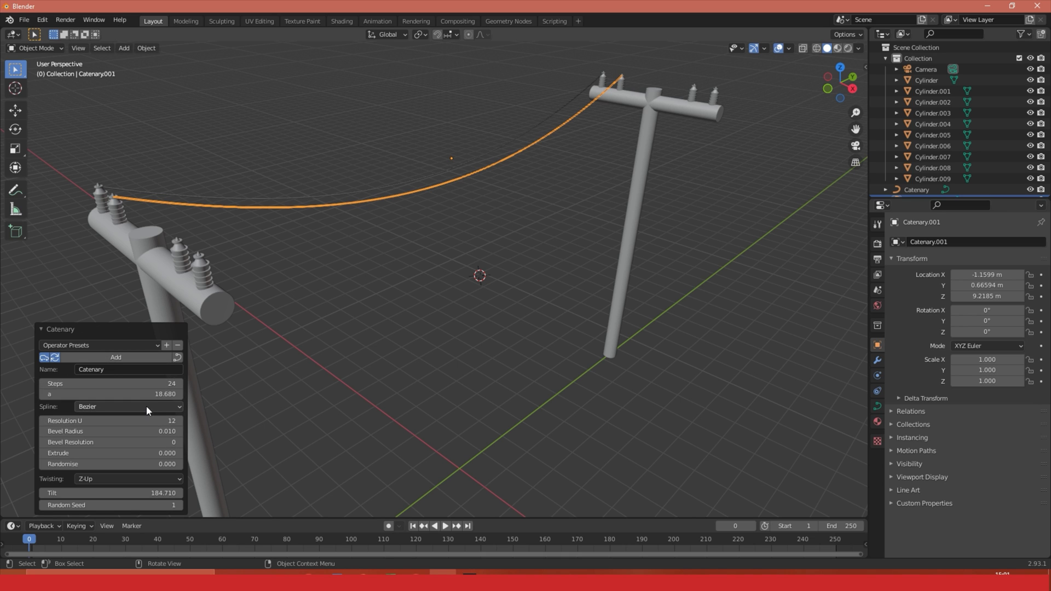
{"action": "mouse_move", "coordinate": [110, 383]}
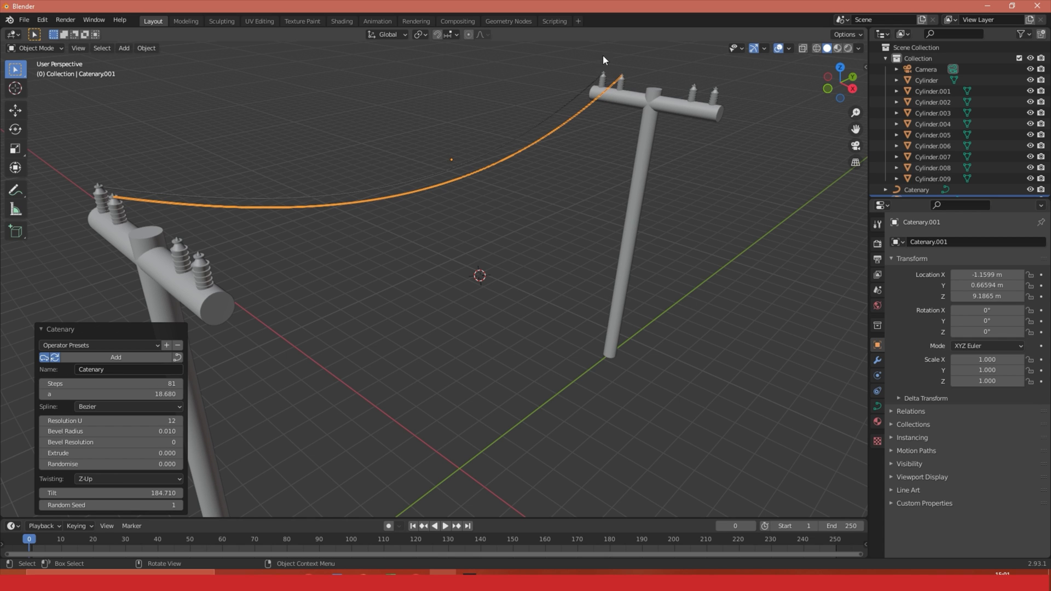
{"action": "left_click_drag", "start_coordinate": [603, 60], "coordinate": [505, 226]}
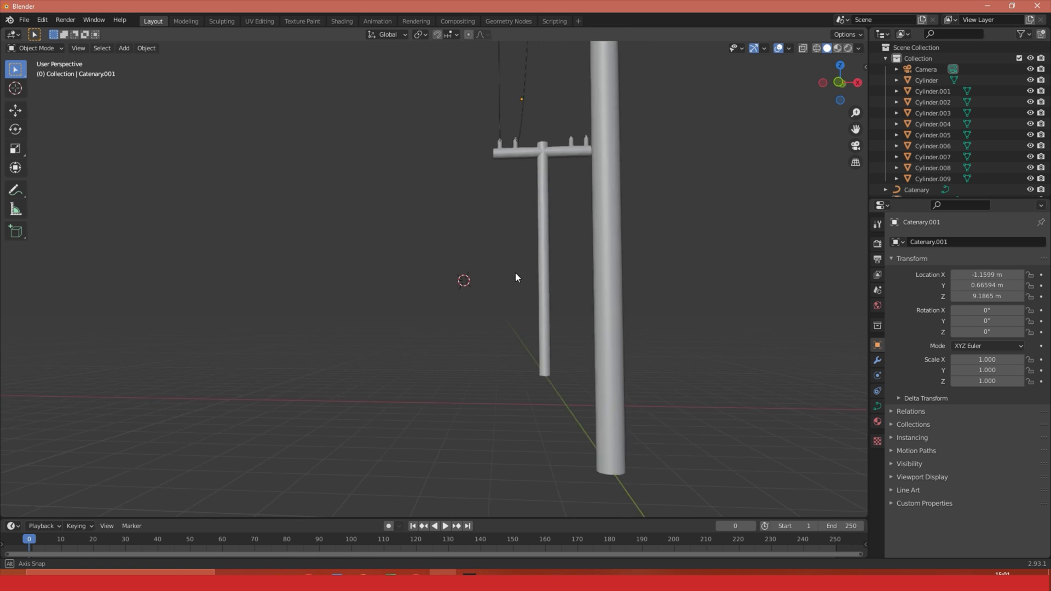
{"action": "left_click_drag", "start_coordinate": [516, 279], "coordinate": [473, 326]}
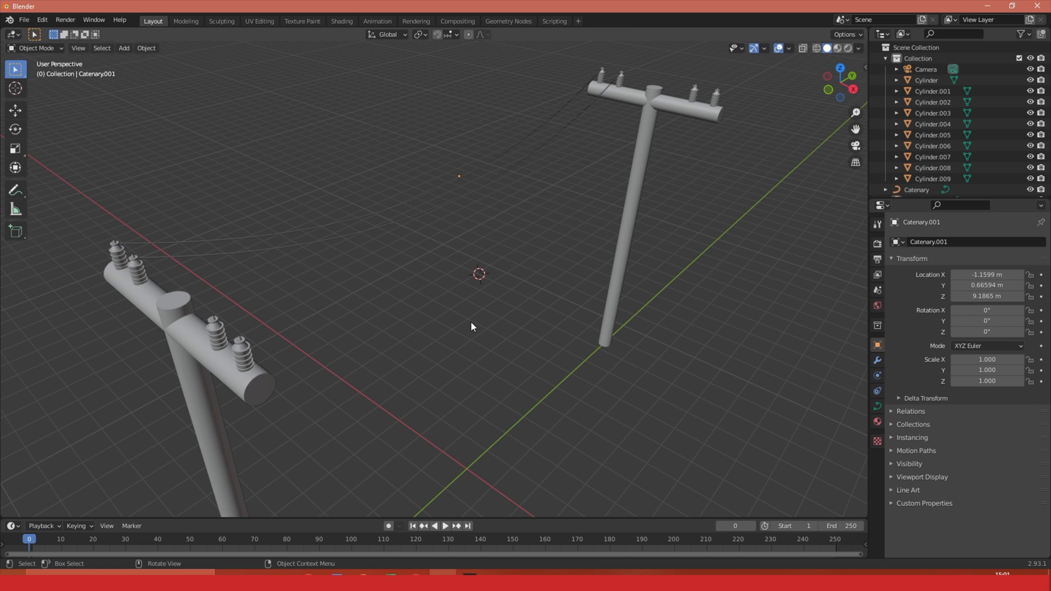
{"action": "mouse_move", "coordinate": [469, 325]}
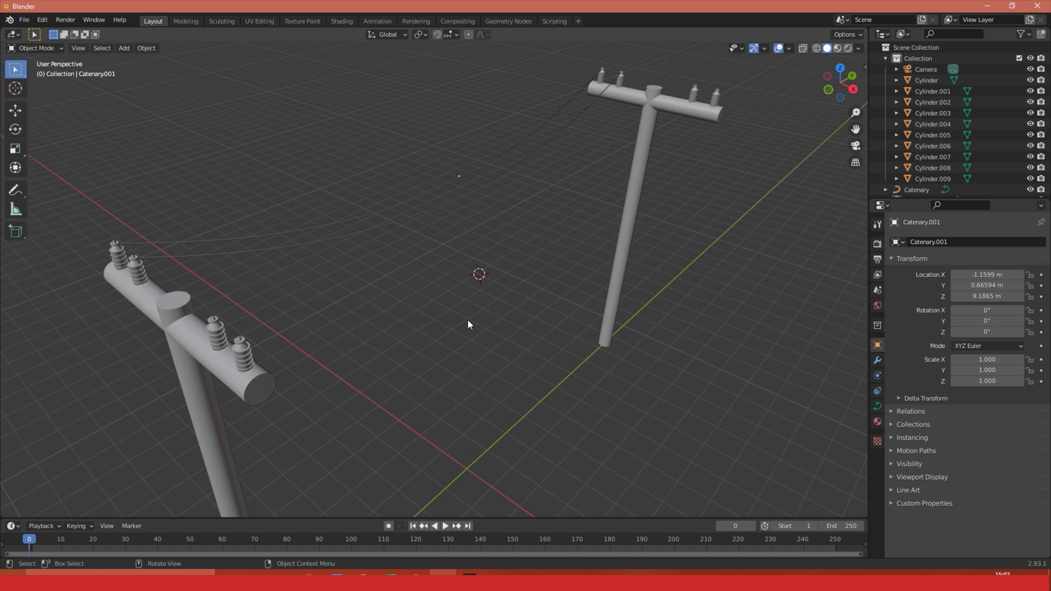